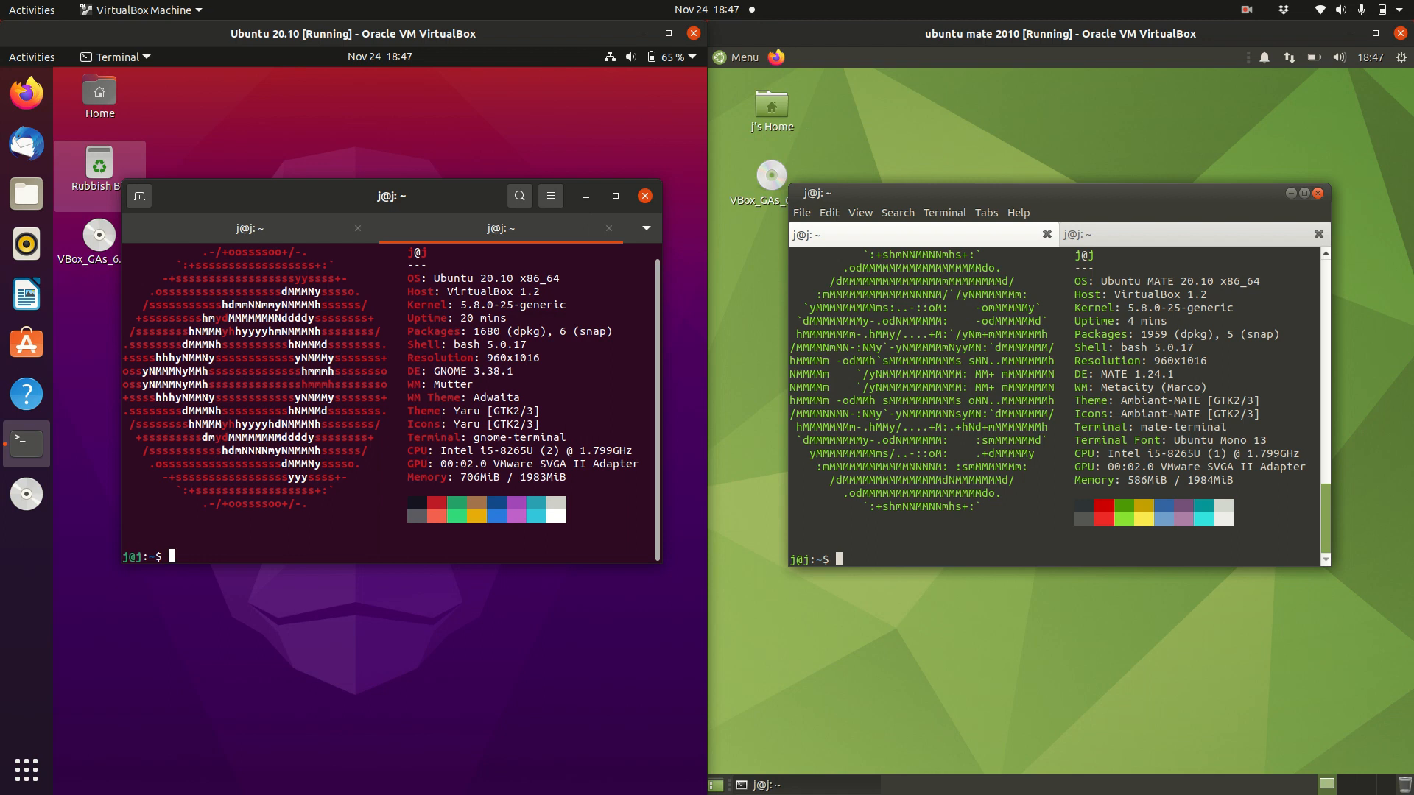
mouse_move(1224, 109)
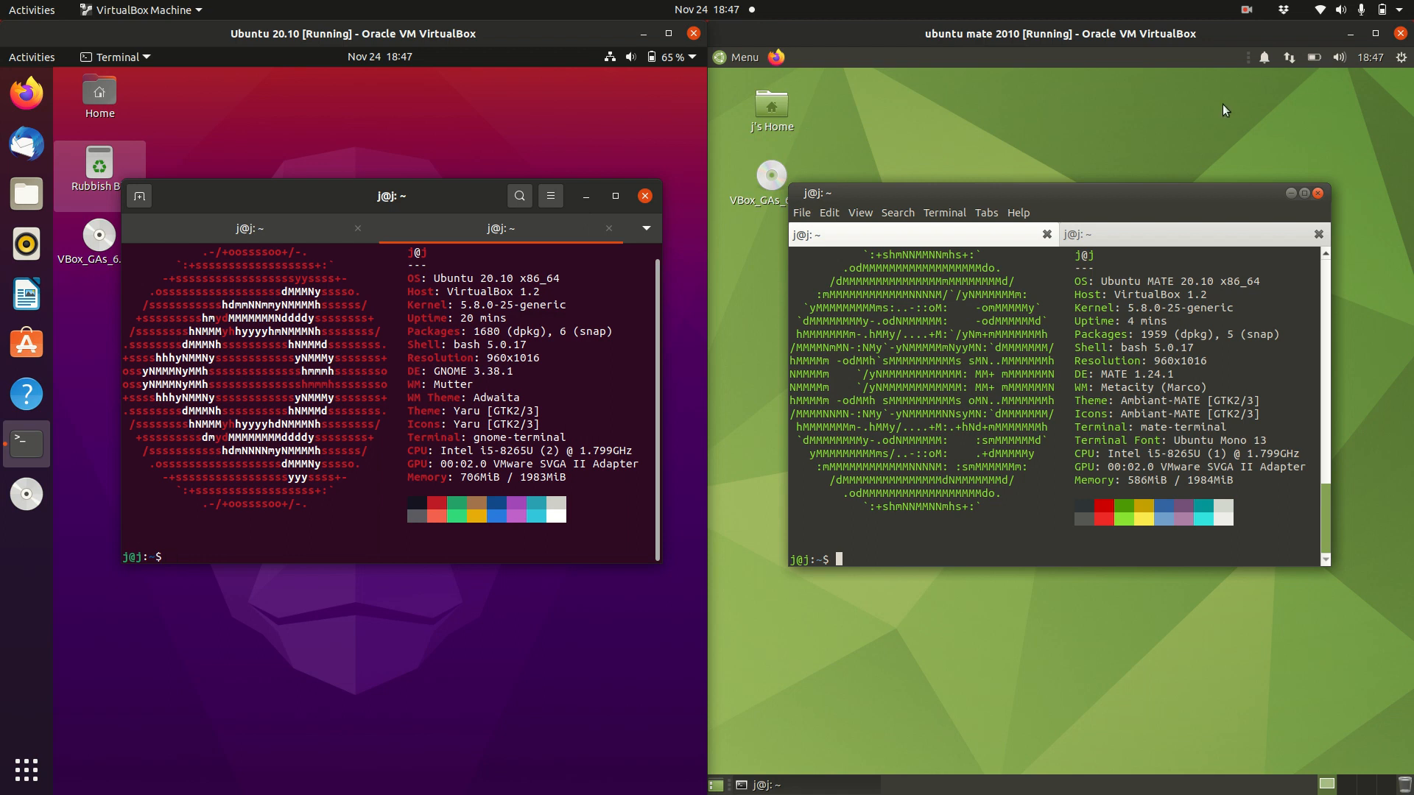
mouse_move(1160, 260)
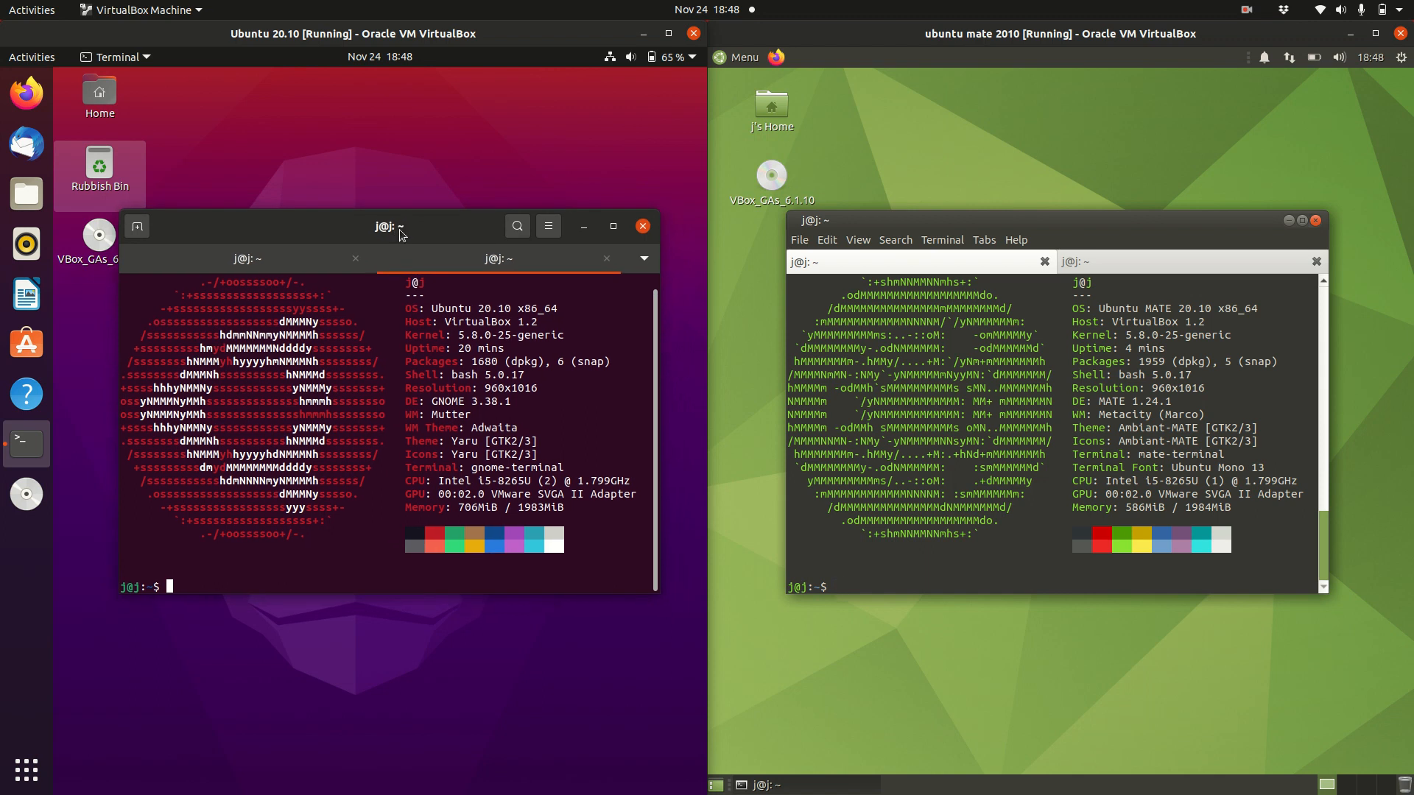
mouse_move(425, 214)
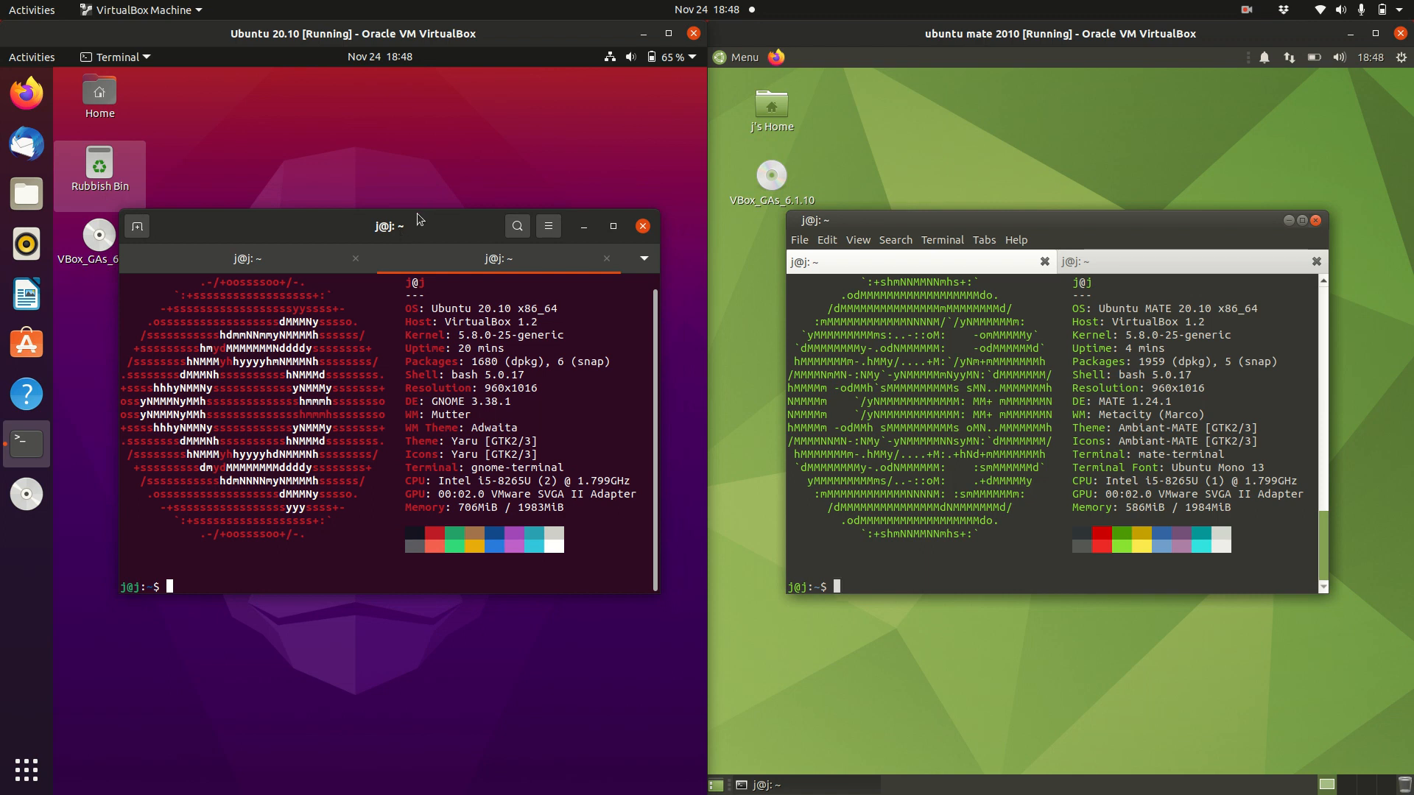
mouse_move(385, 240)
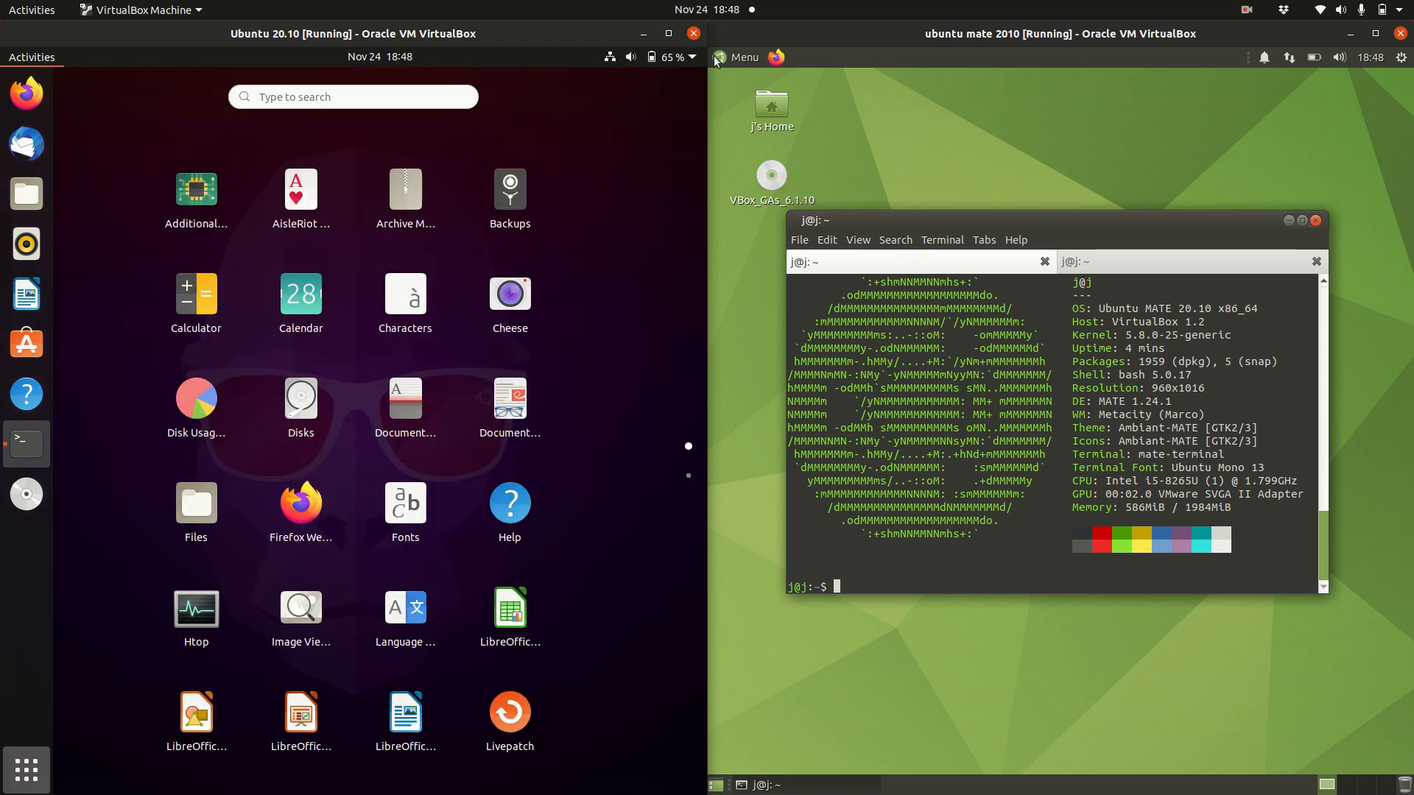
- Close the Ubuntu guest's application overview to return to its terminal desktop
click(743, 57)
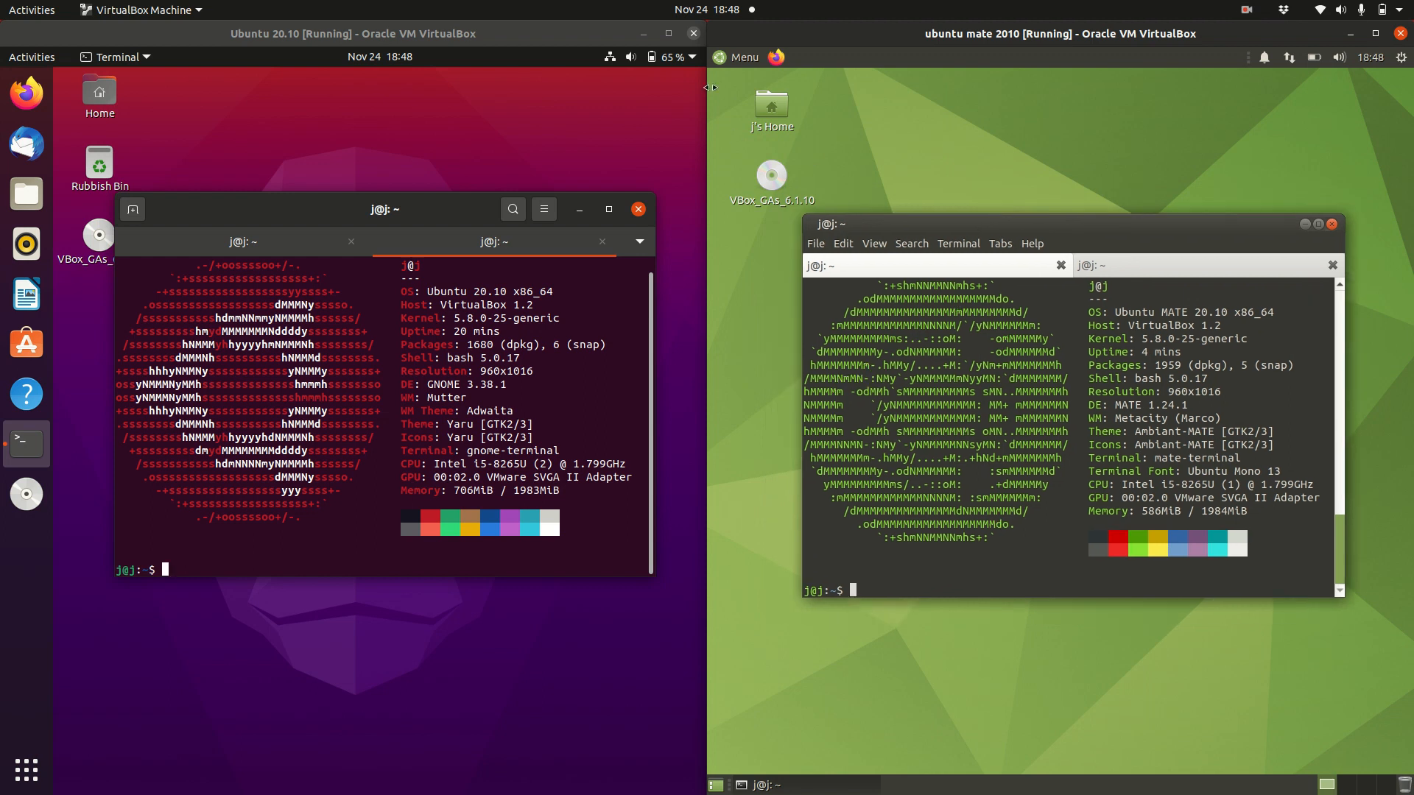
- Open the MATE guest's Menu and show the Office applications category
click(734, 56)
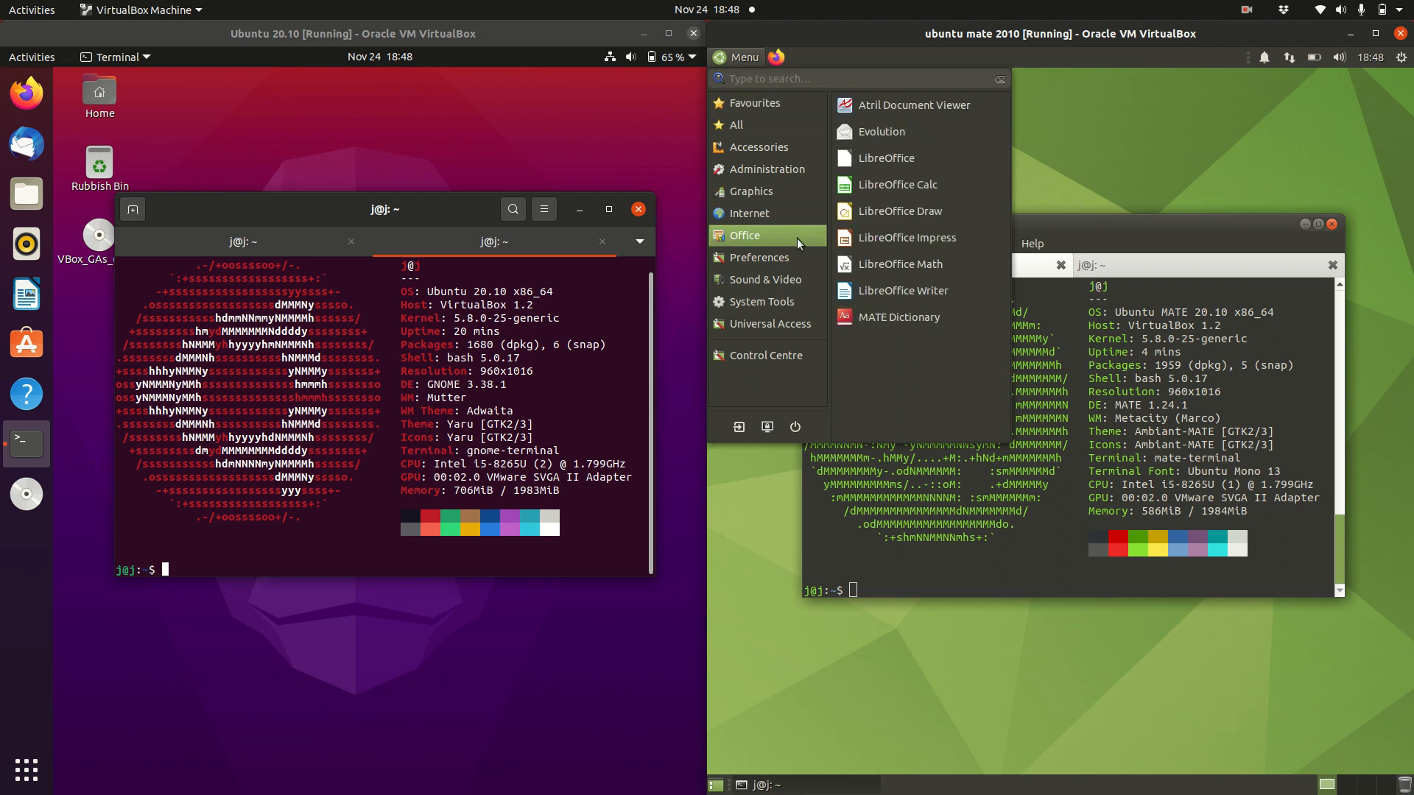
click(736, 125)
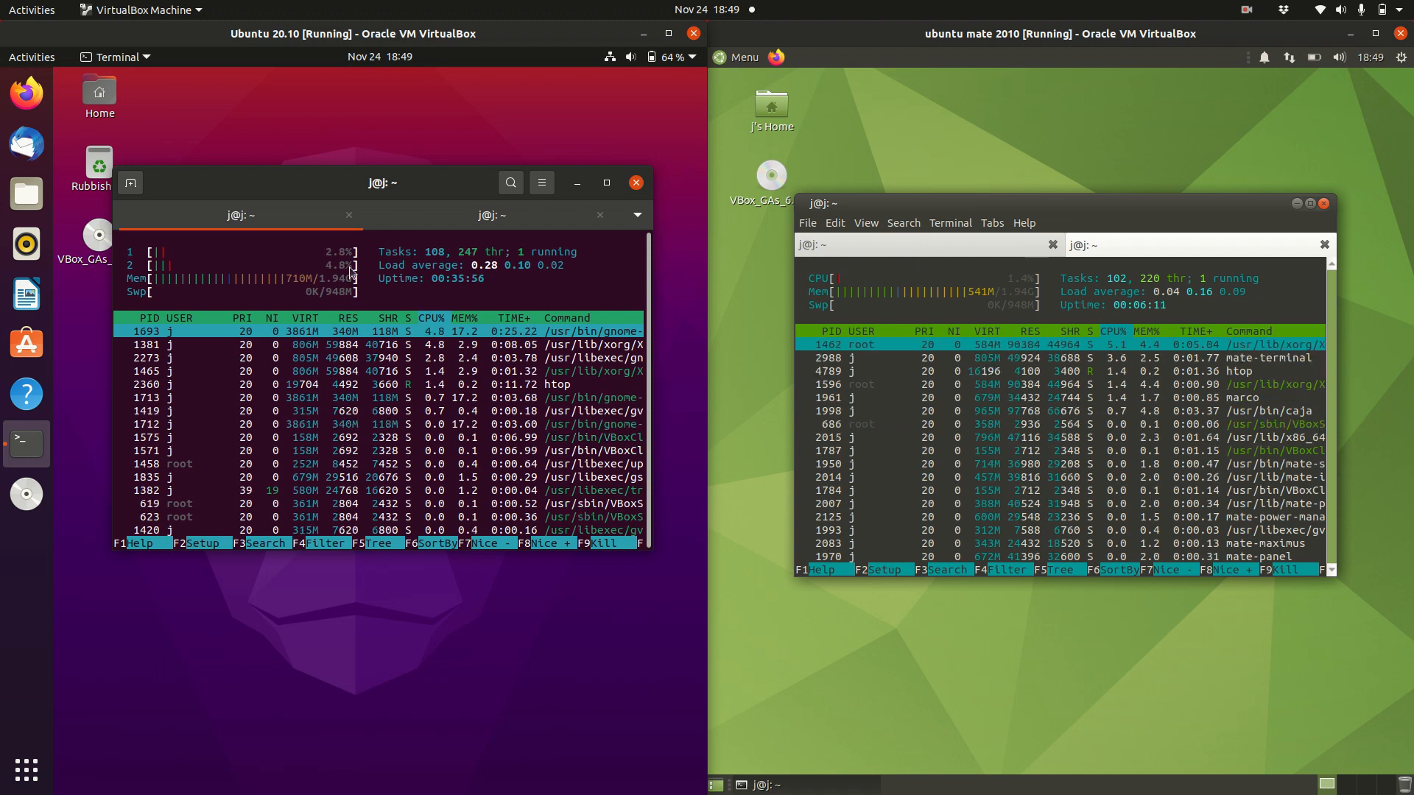
- Open the help options in the MATE guest's terminal window
click(1024, 223)
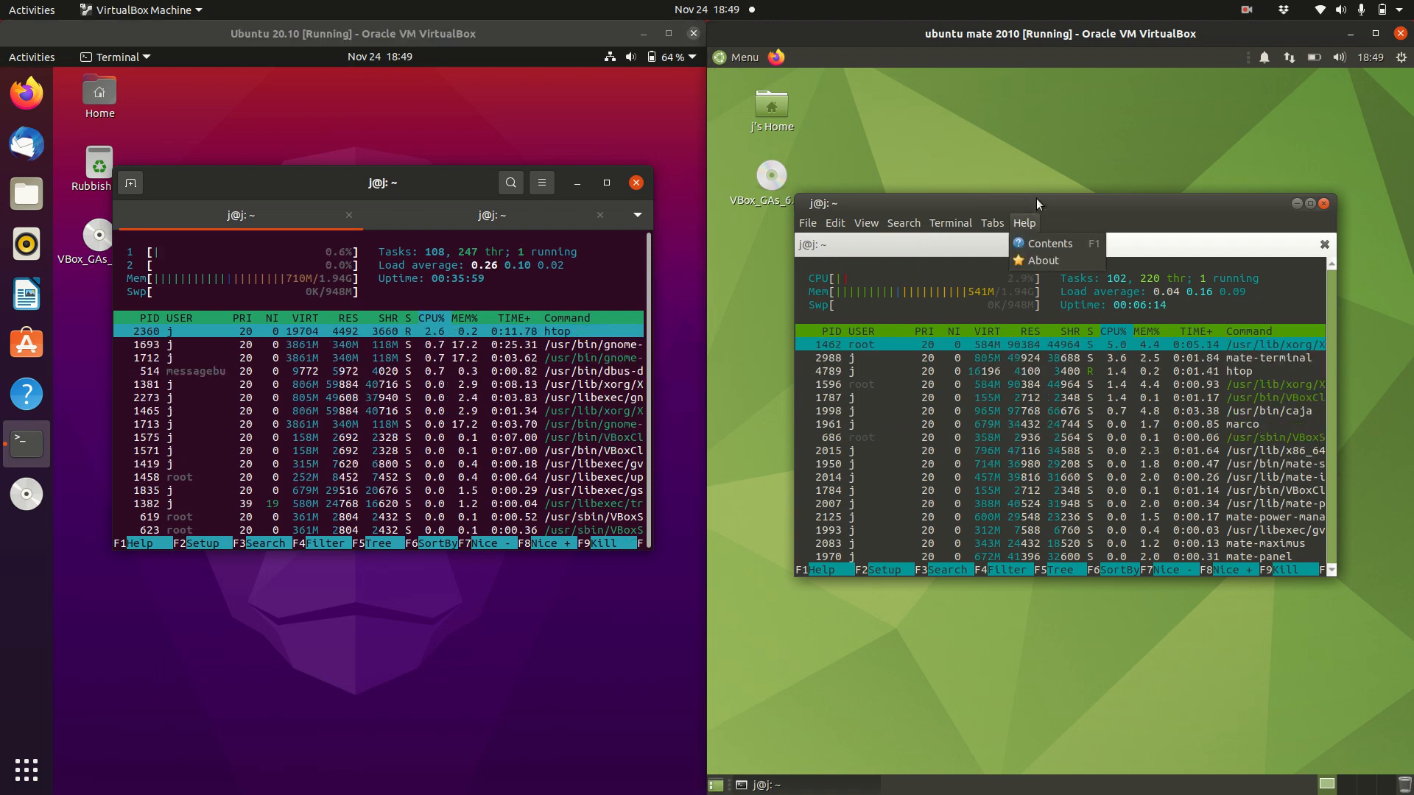